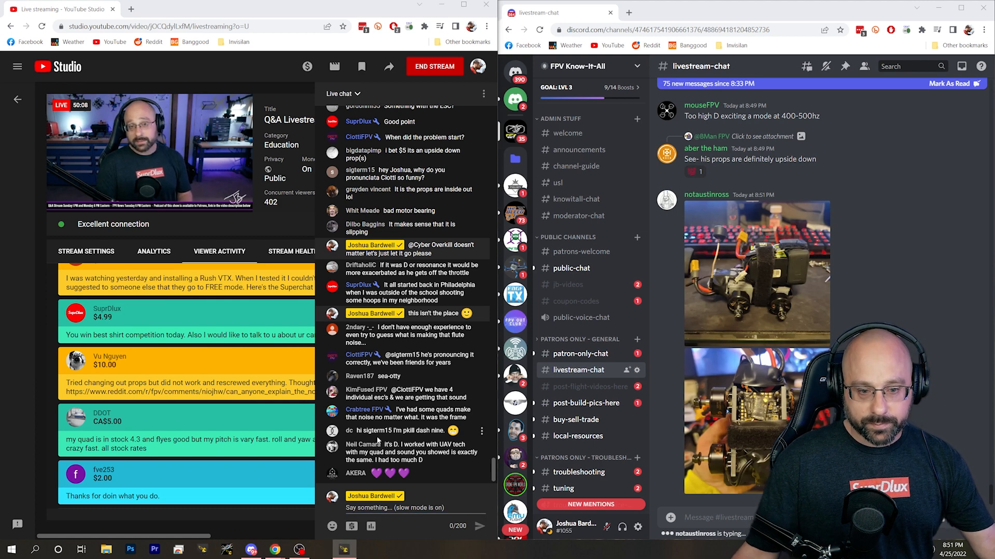
# Step: Connect Betaflight Configurator to the flight controller to view live receiver channels
pyautogui.click(345, 549)
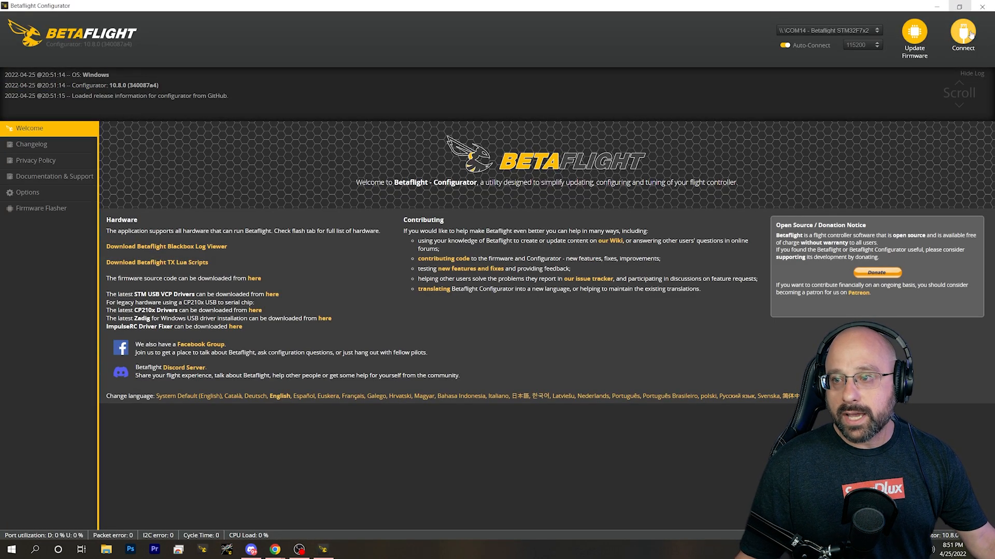
pyautogui.click(962, 38)
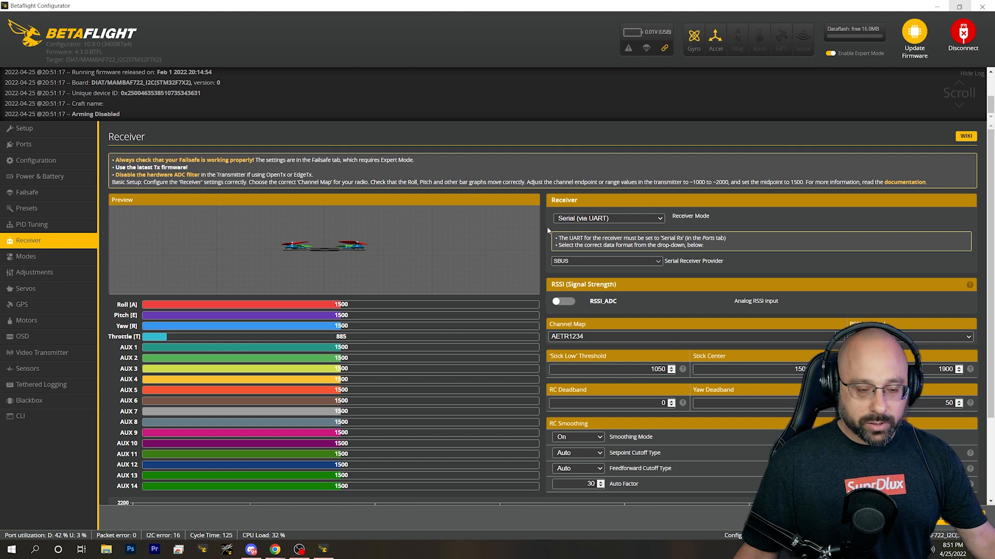
pyautogui.moveTo(446, 249)
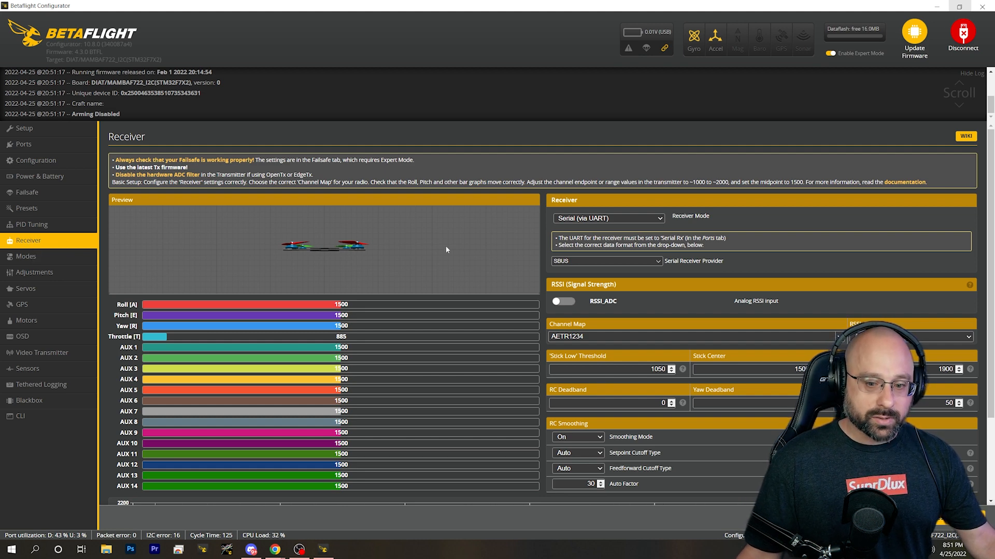
pyautogui.moveTo(260, 262)
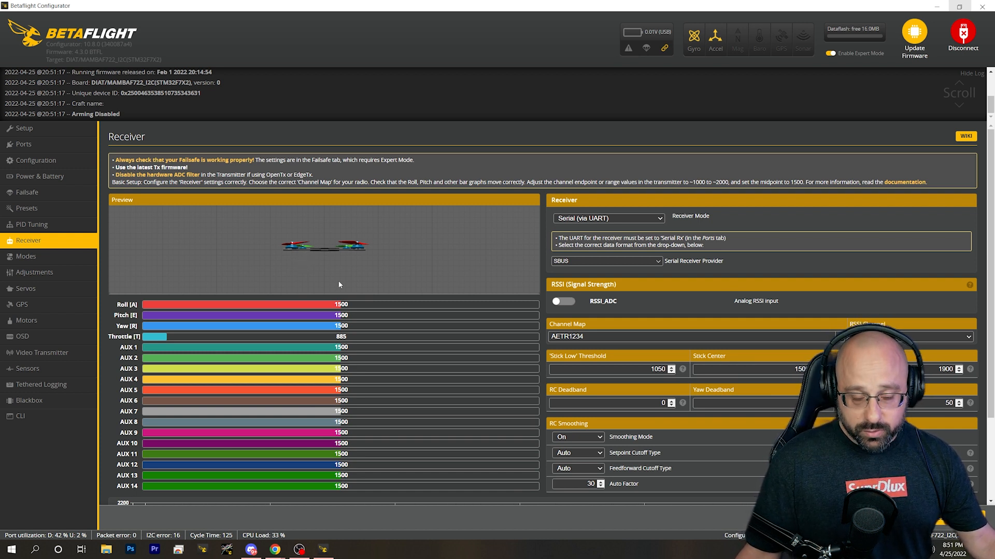
pyautogui.moveTo(308, 257)
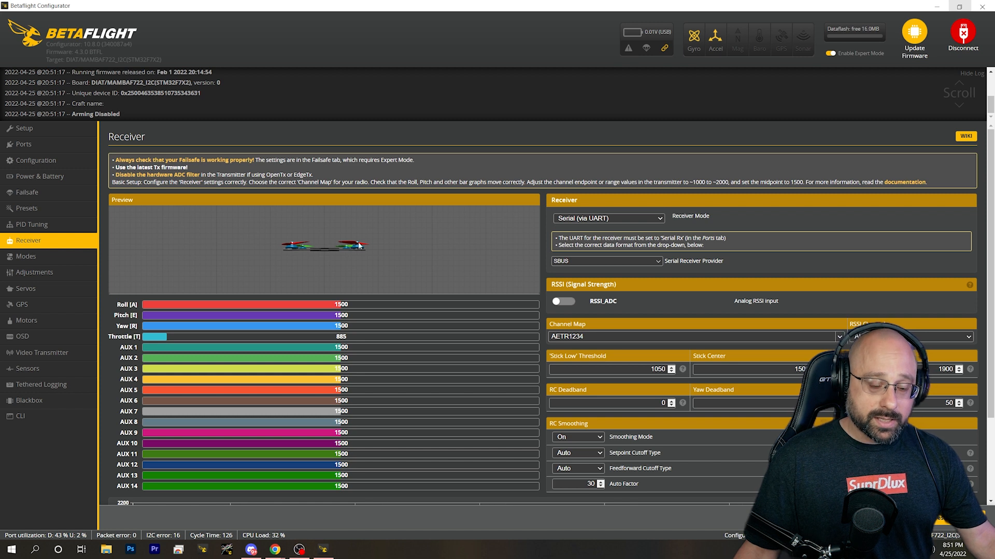
pyautogui.moveTo(310, 249)
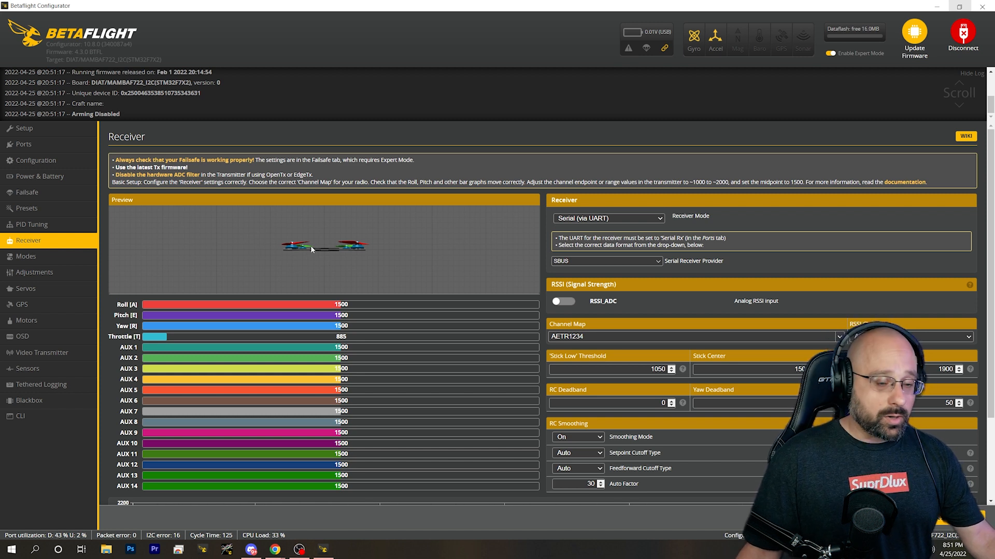
pyautogui.moveTo(324, 262)
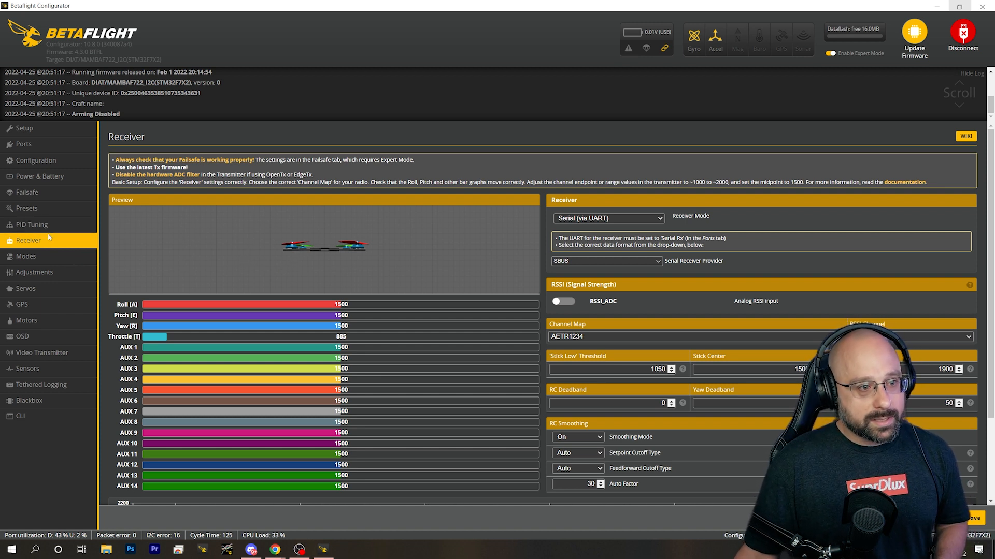
pyautogui.moveTo(26, 208)
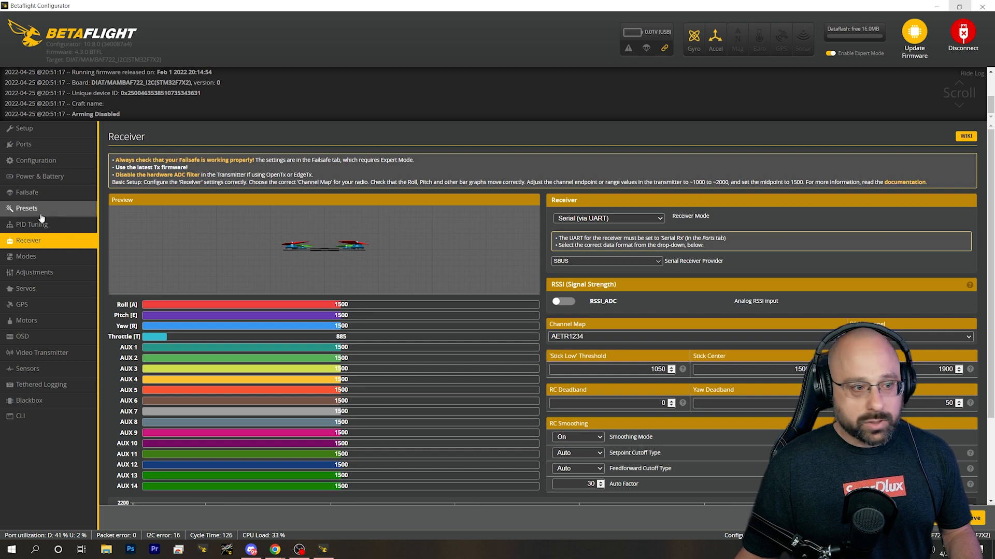
pyautogui.click(31, 224)
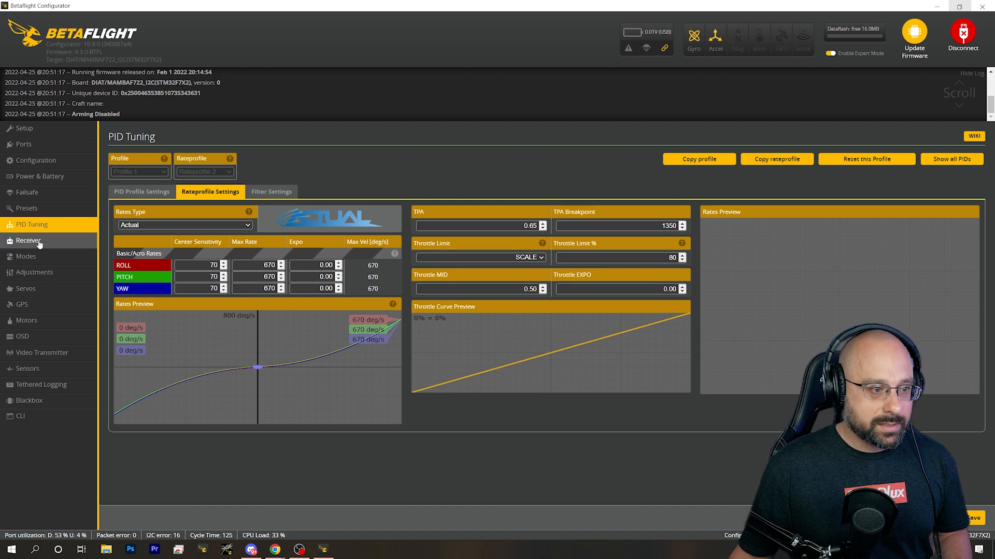
pyautogui.click(29, 240)
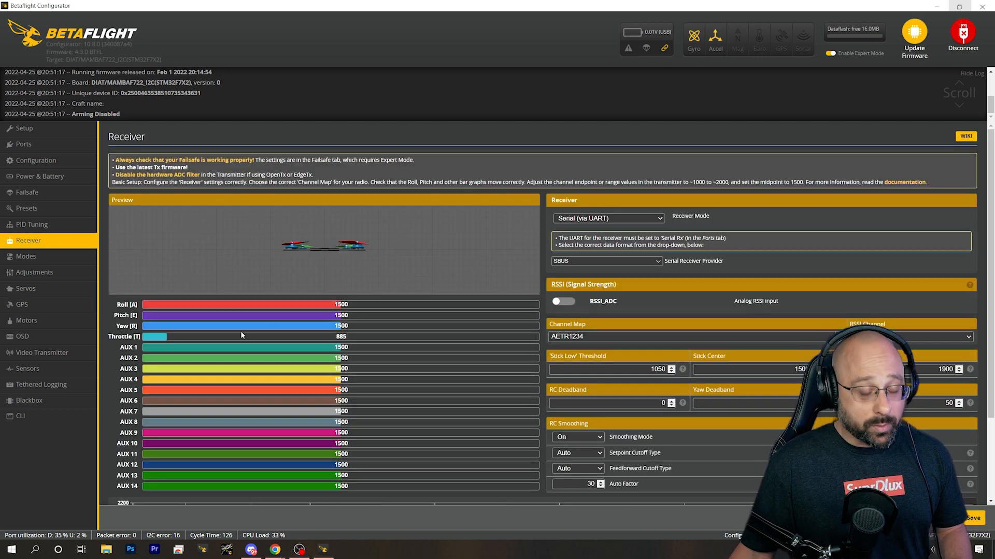
pyautogui.moveTo(277, 322)
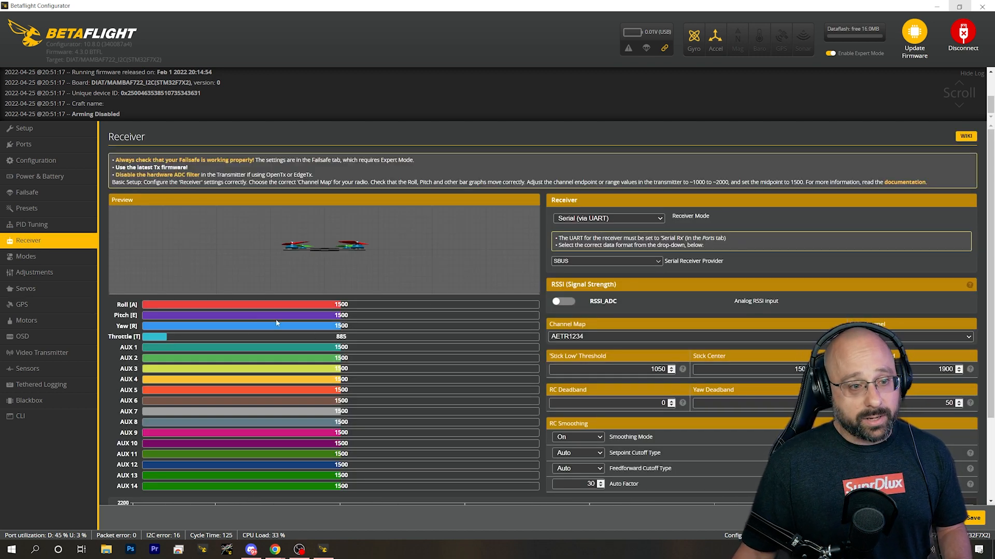
pyautogui.moveTo(418, 318)
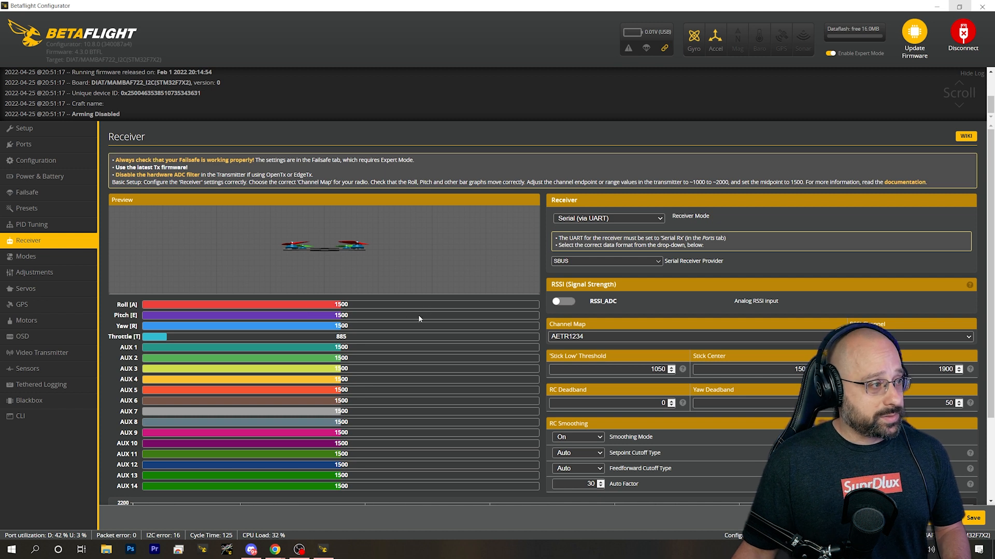
pyautogui.moveTo(869, 21)
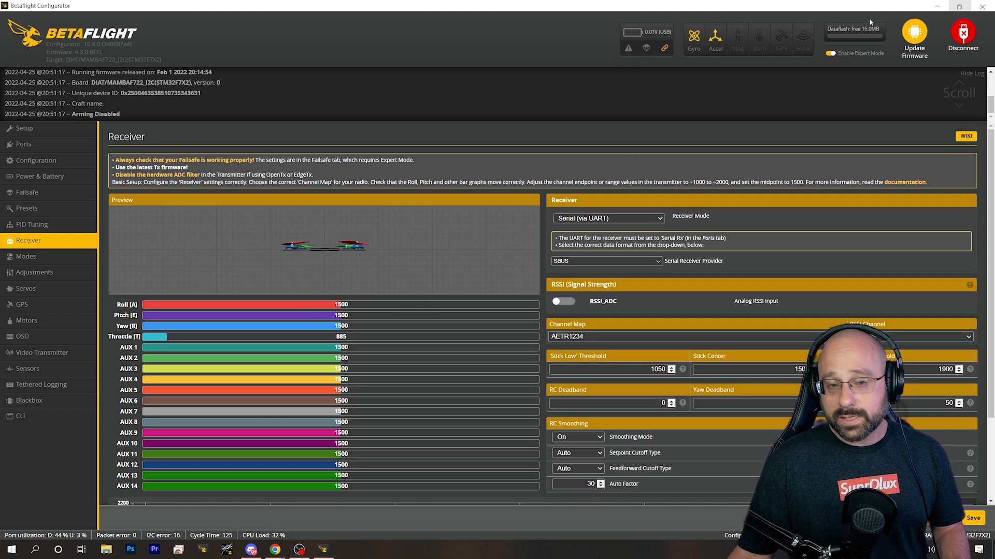